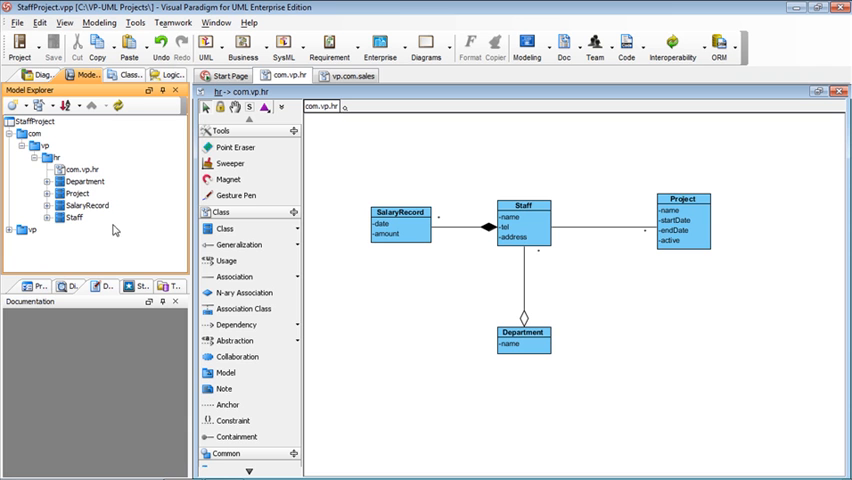
mouse_move(72, 248)
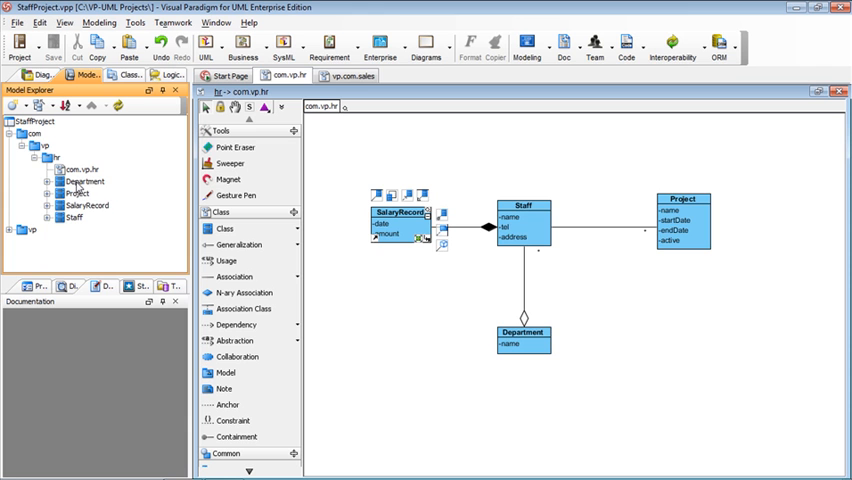
mouse_move(77, 193)
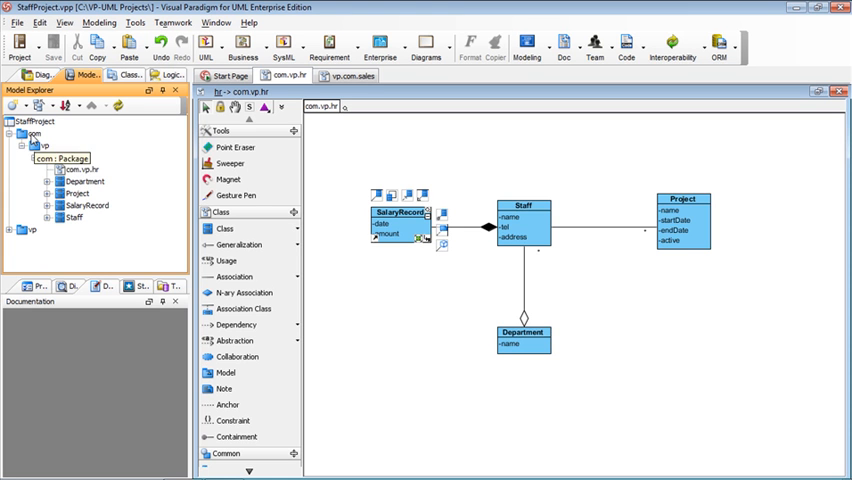
Bring up the vp.com.sales diagram with Order and Customer, deselecting SalaryRecord
left_click(46, 146)
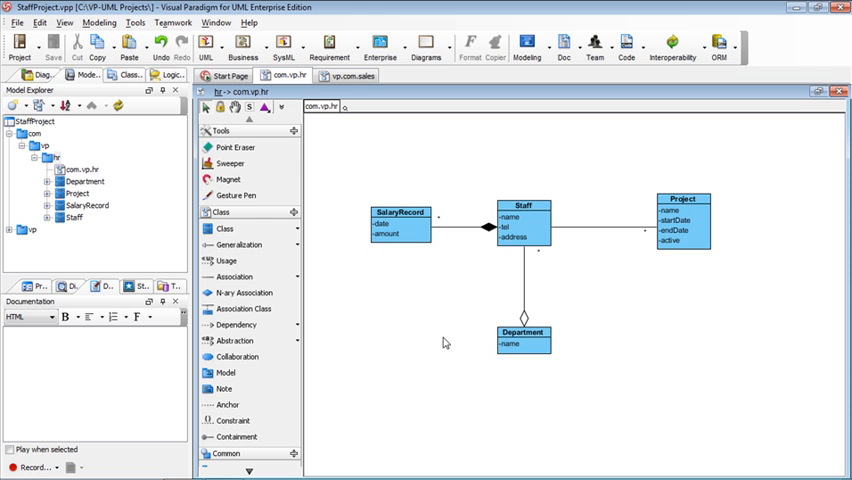
left_click(523, 219)
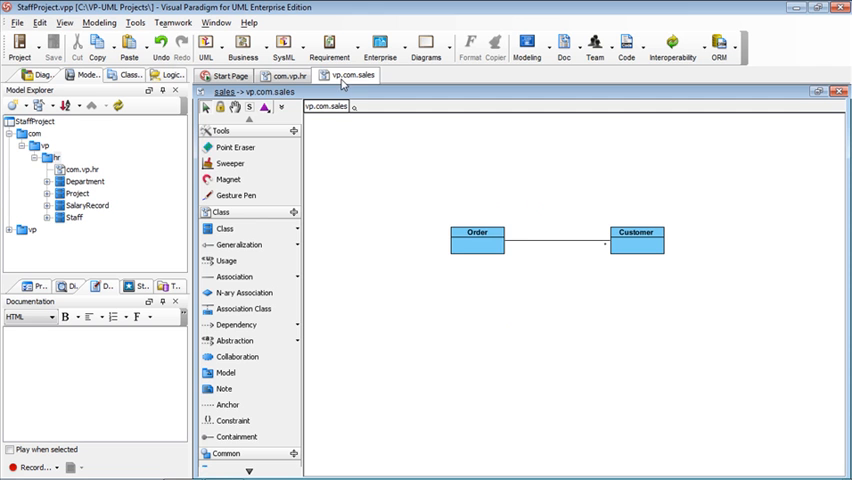
left_click(480, 232)
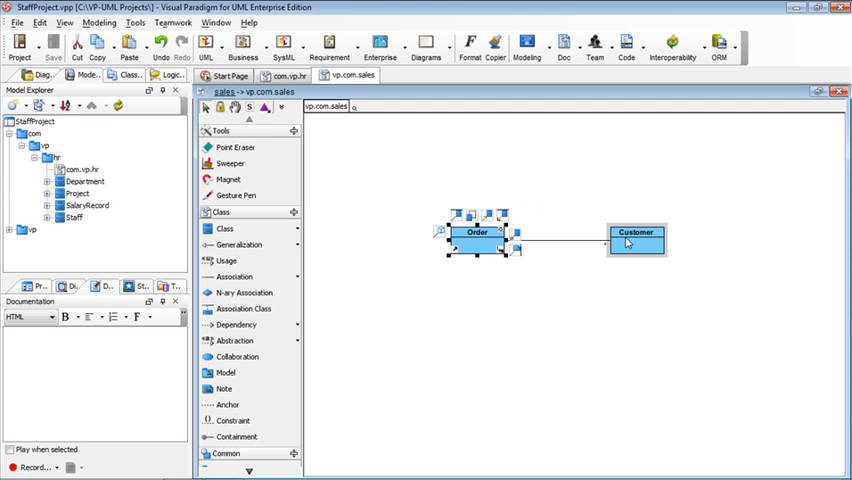
left_click(635, 240)
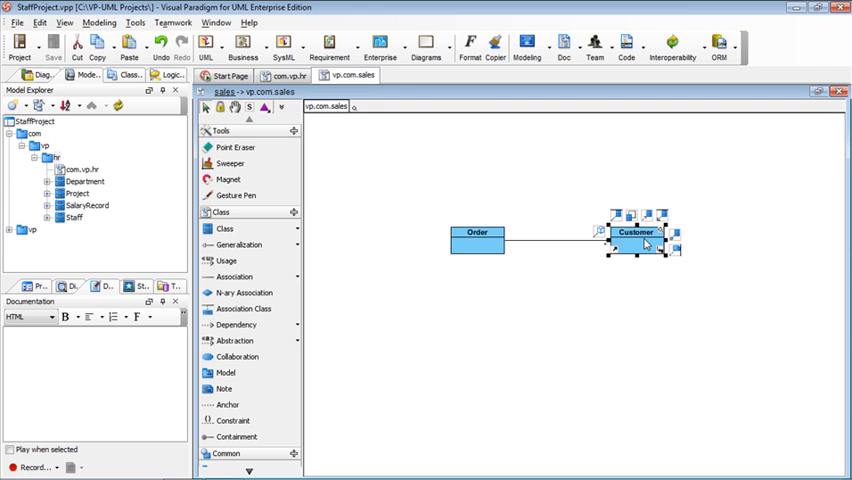
left_click(475, 232)
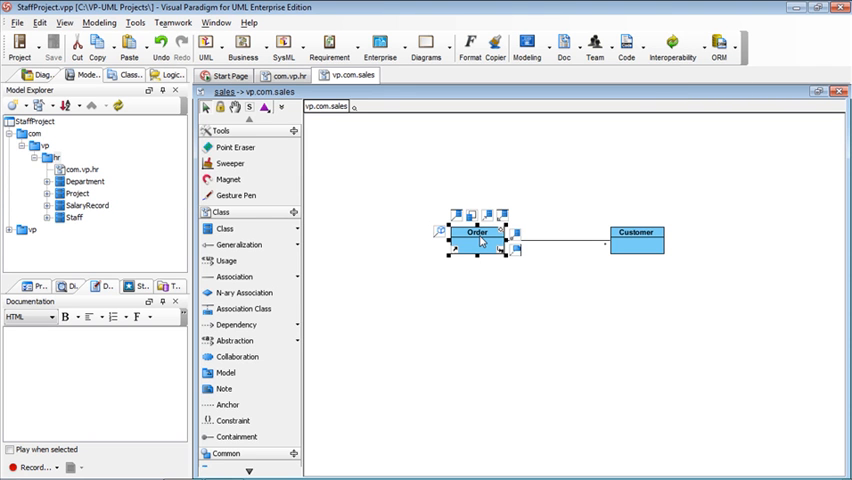
mouse_move(234, 276)
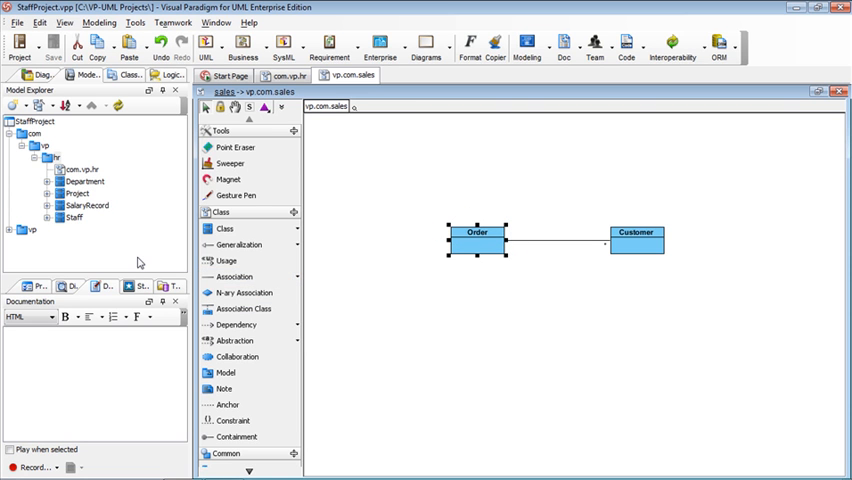
left_click(240, 244)
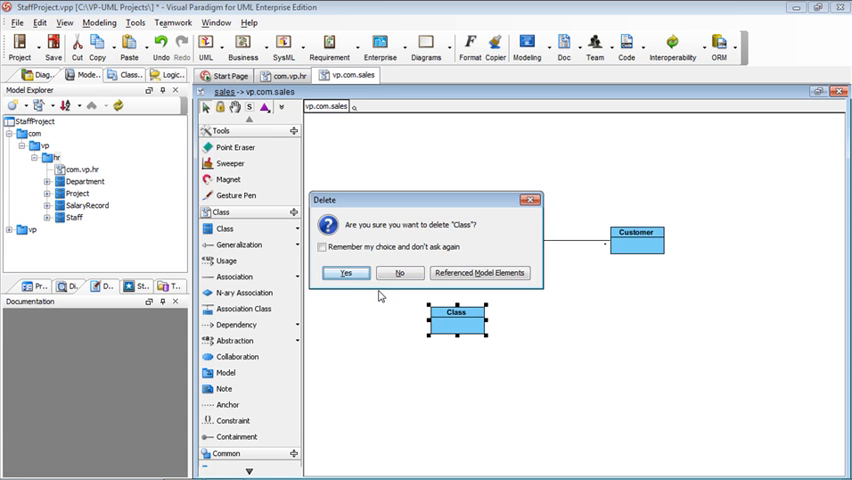
left_click(345, 273)
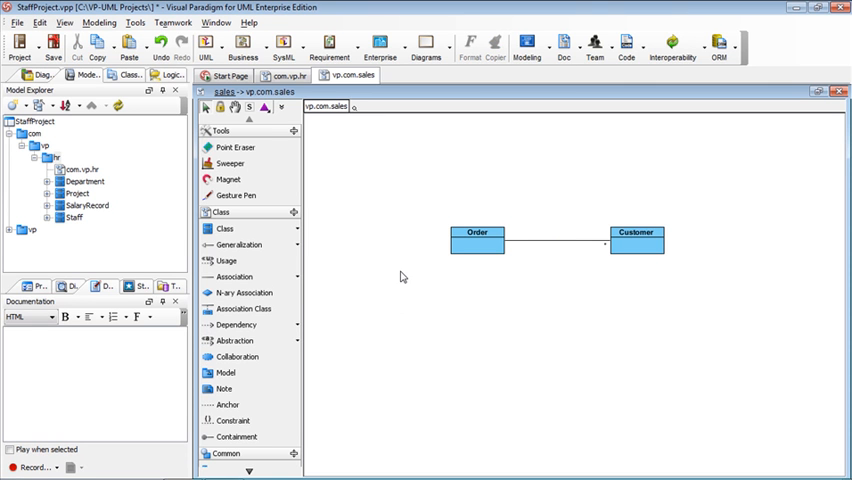
Place the Staff class from com.vp.hr into the vp.com.sales diagram
left_click(74, 218)
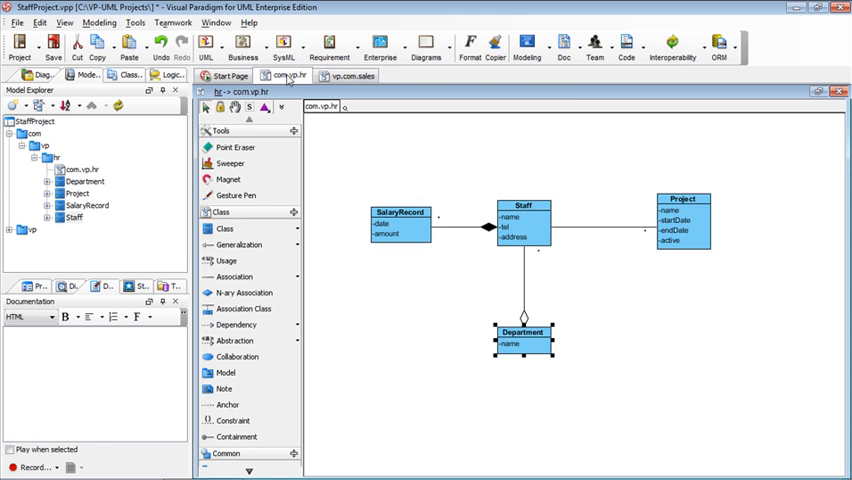
left_click(519, 218)
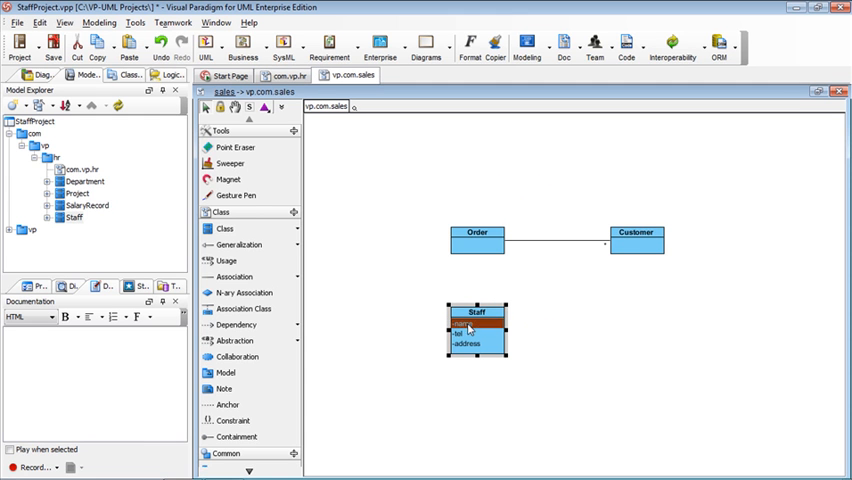
left_click(476, 347)
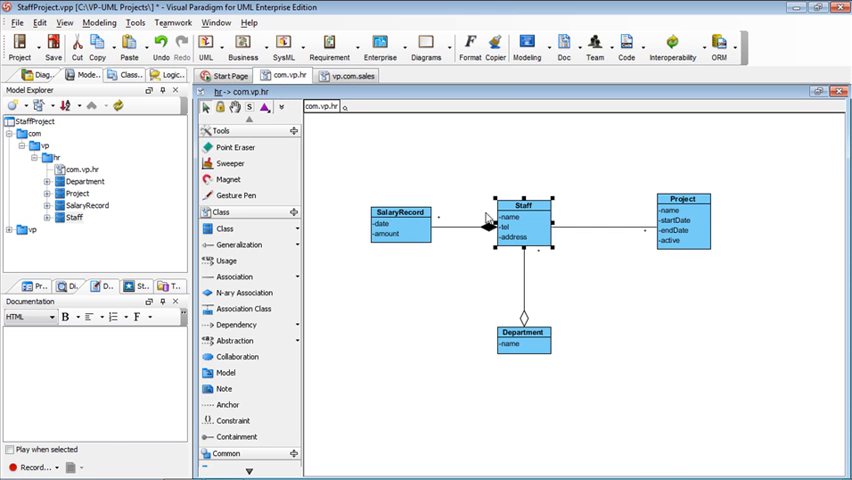
Add an attribute named email to the Staff class
right_click(538, 215)
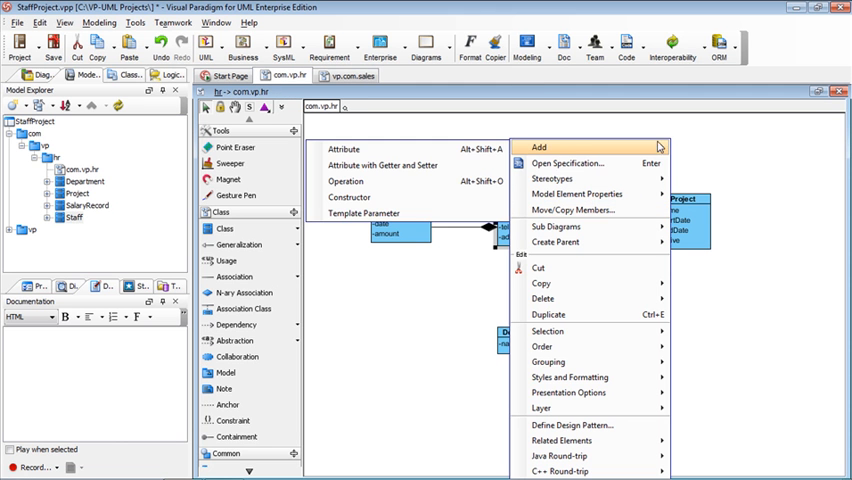
left_click(344, 148)
type("s")
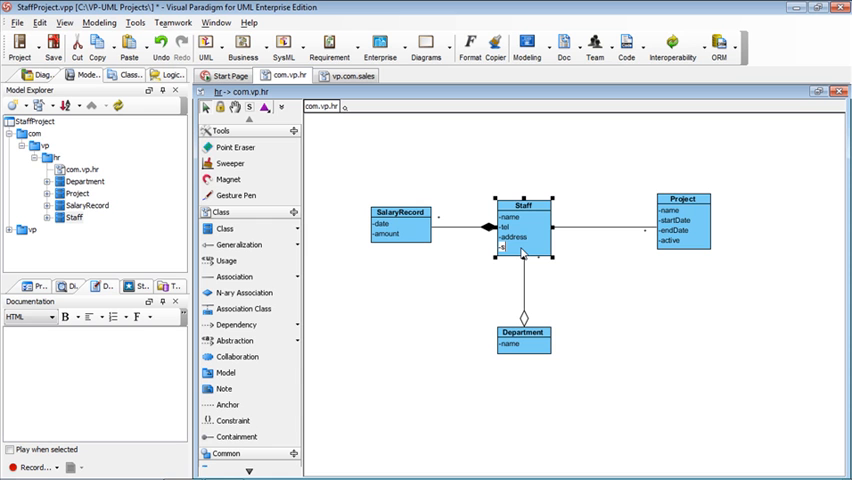
type("email")
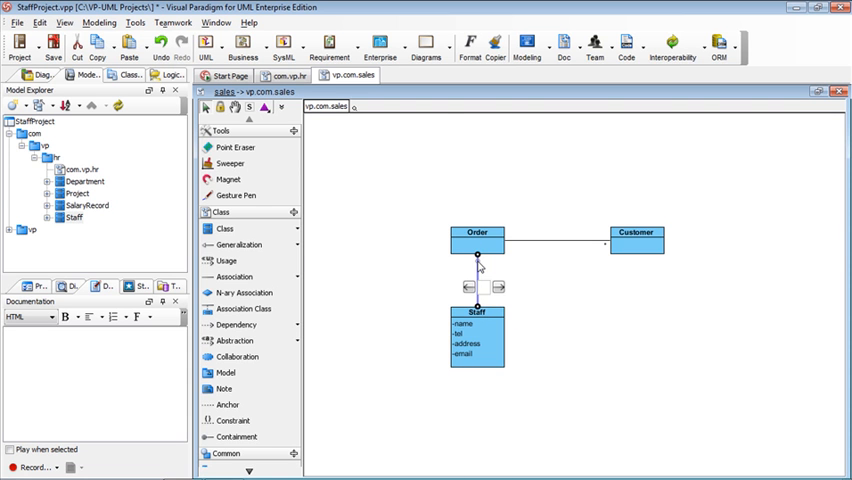
Give the Order–Staff association end multiplicity 1..* and role name handle
left_click(481, 280)
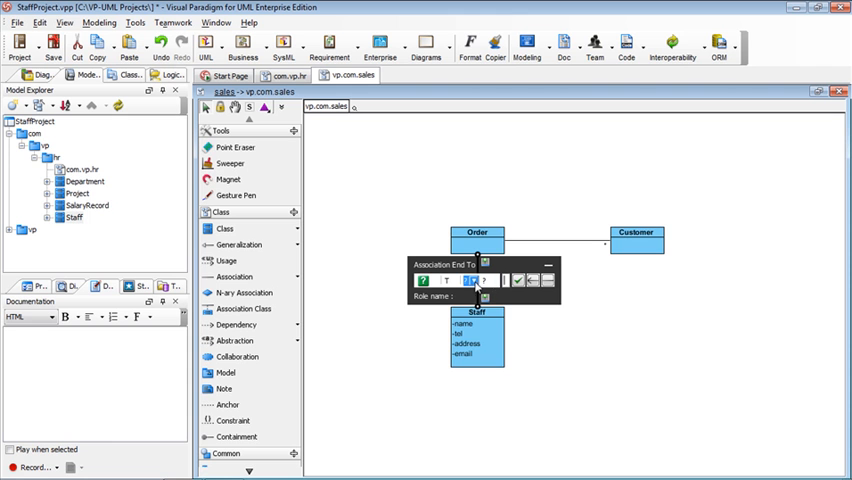
left_click(483, 281)
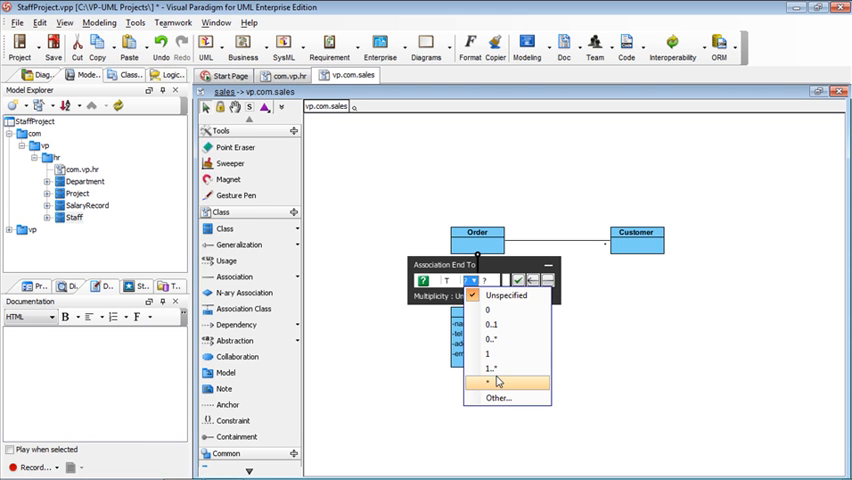
left_click(490, 372)
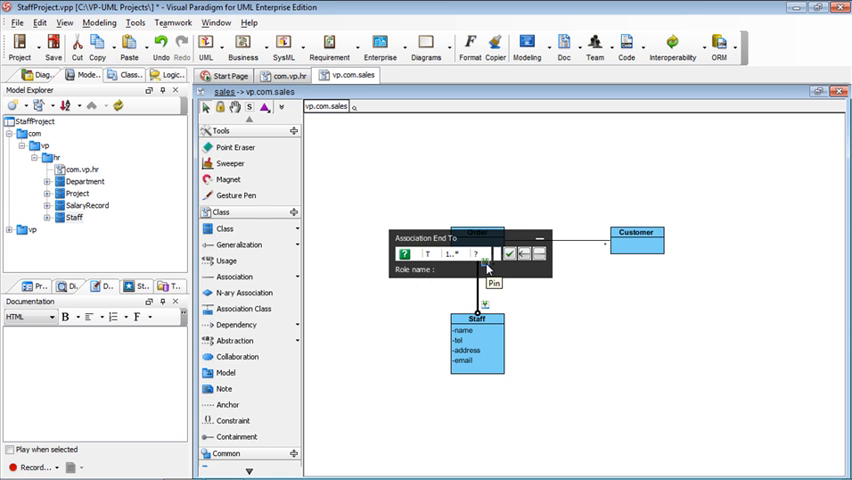
left_click(507, 252)
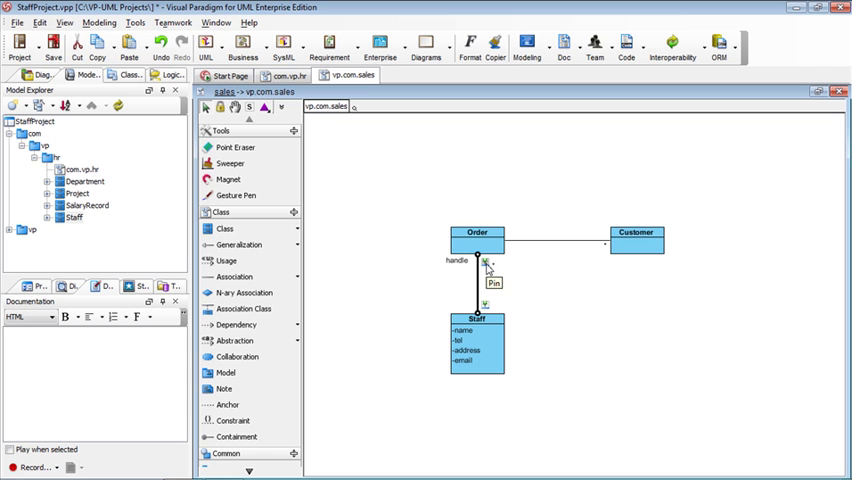
mouse_move(540, 281)
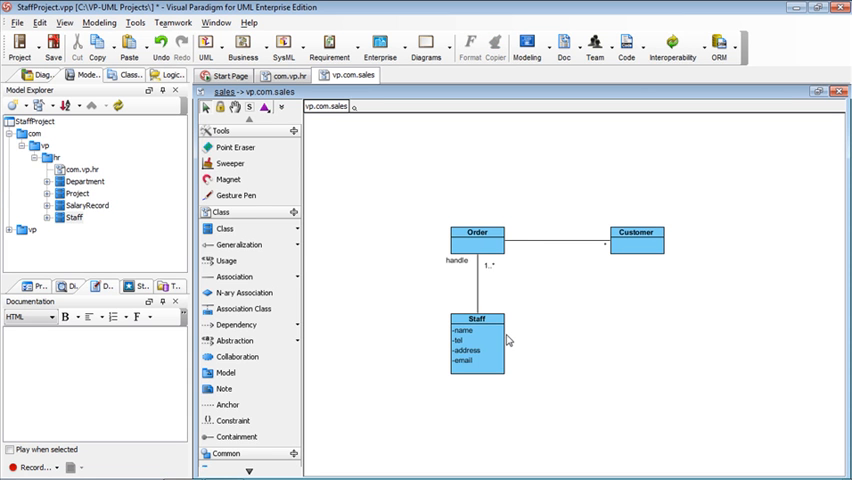
mouse_move(478, 232)
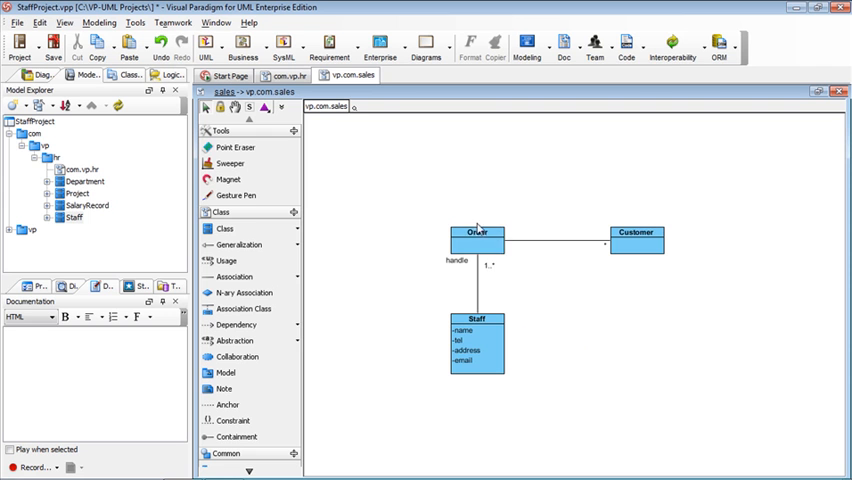
Return to the com.vp.hr diagram and select the Staff class showing email
left_click(474, 233)
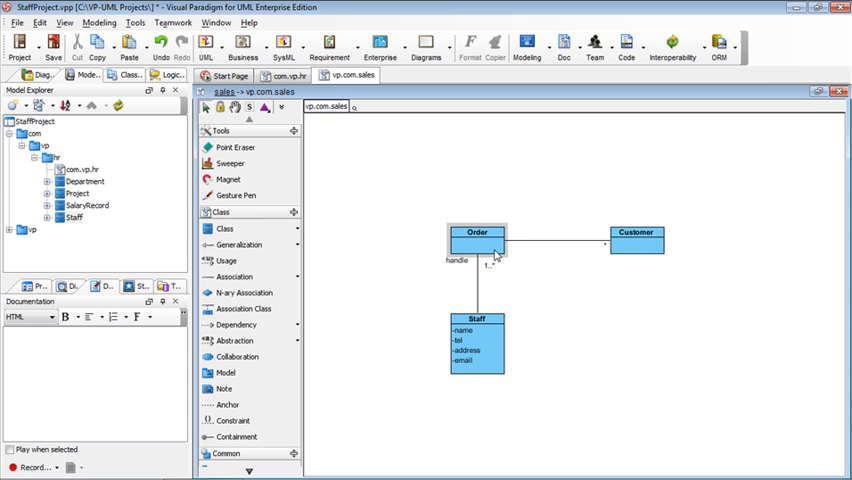
left_click(473, 240)
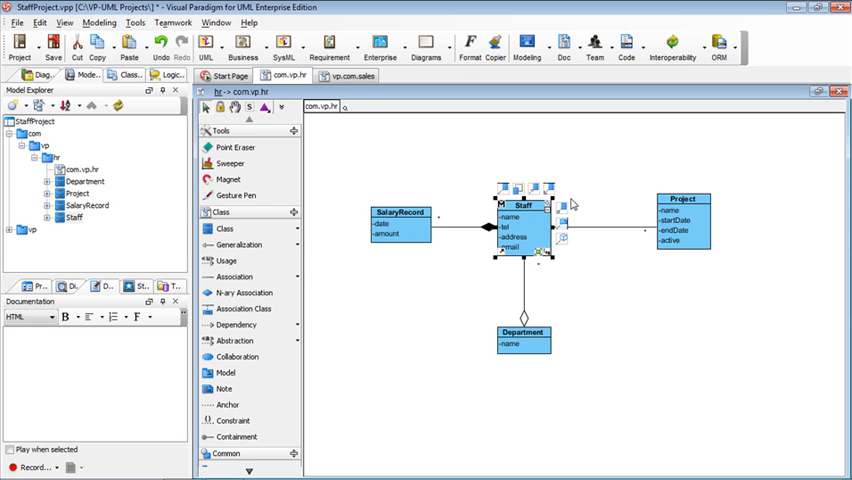
left_click(543, 175)
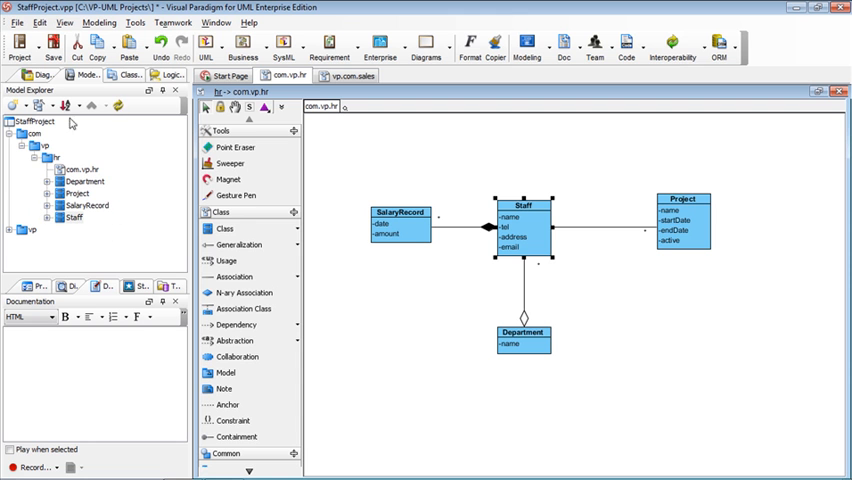
mouse_move(229, 404)
type("staff")
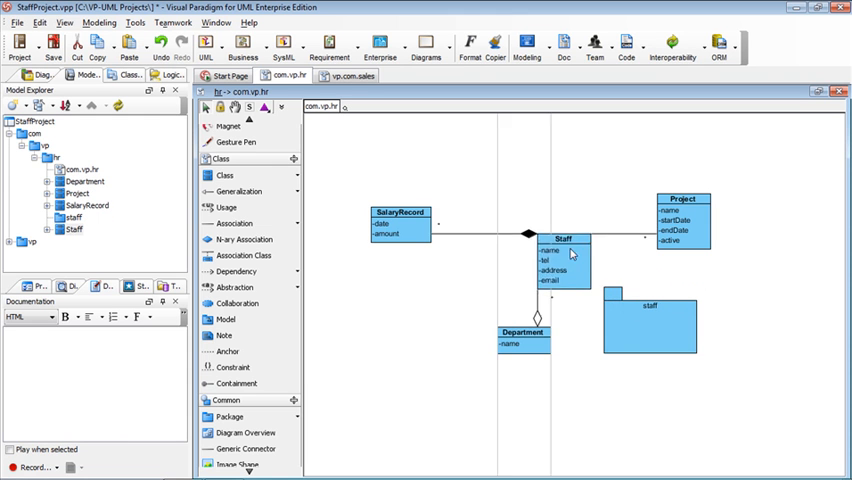
Move Staff onto the staff package and enlarge the package to enclose it
left_click_drag(562, 260, 650, 320)
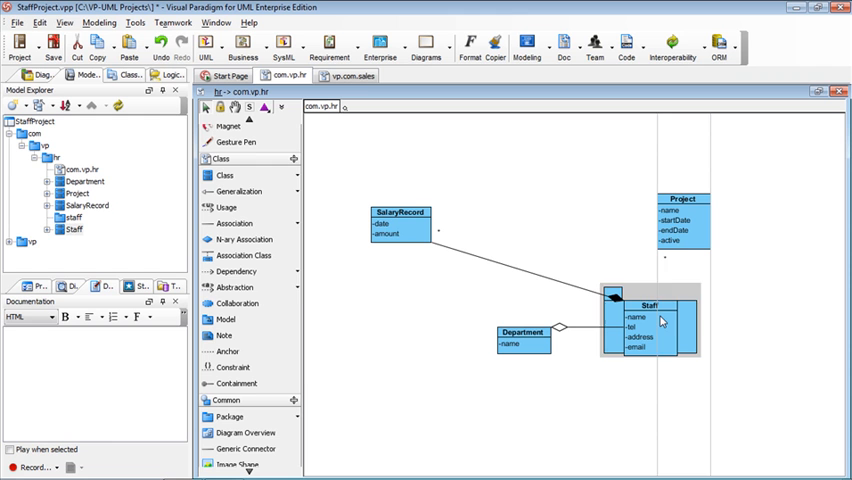
left_click(662, 322)
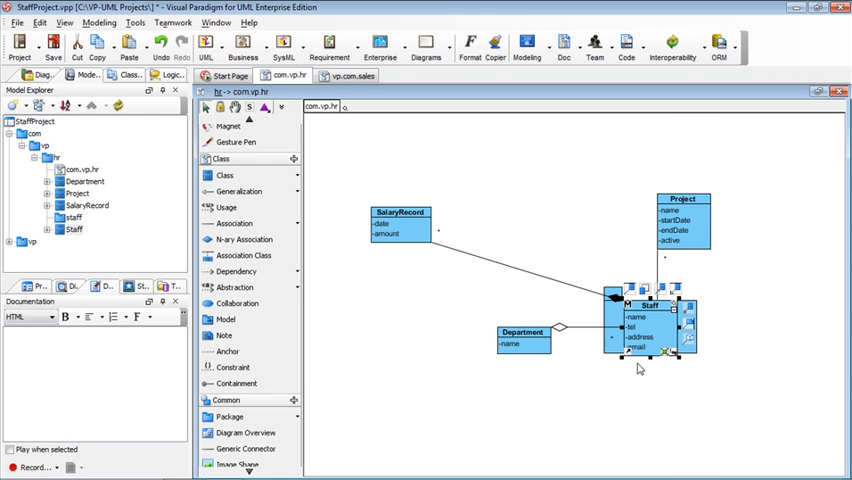
left_click_drag(671, 357, 717, 400)
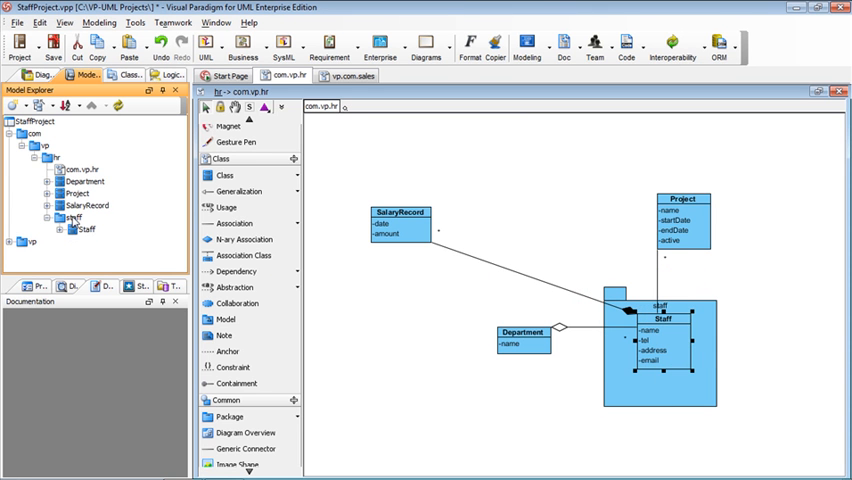
left_click(347, 76)
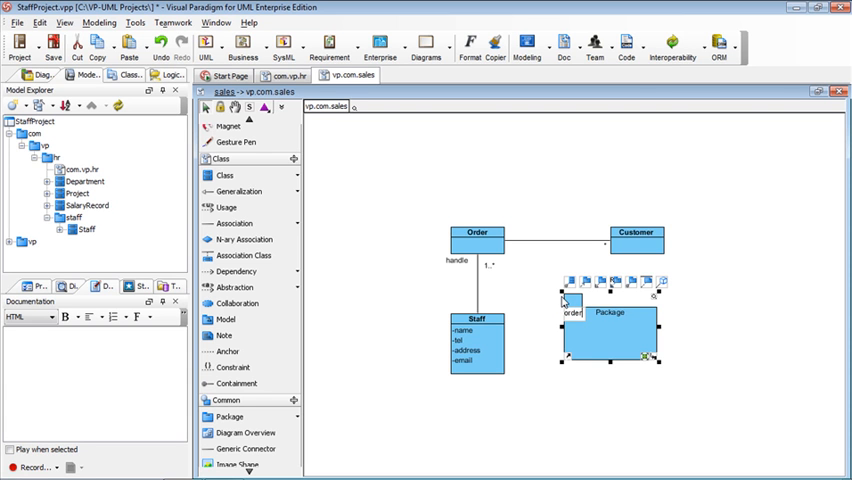
Name the new sales package ordersystem, leaving Staff outside it
type("ordersystem")
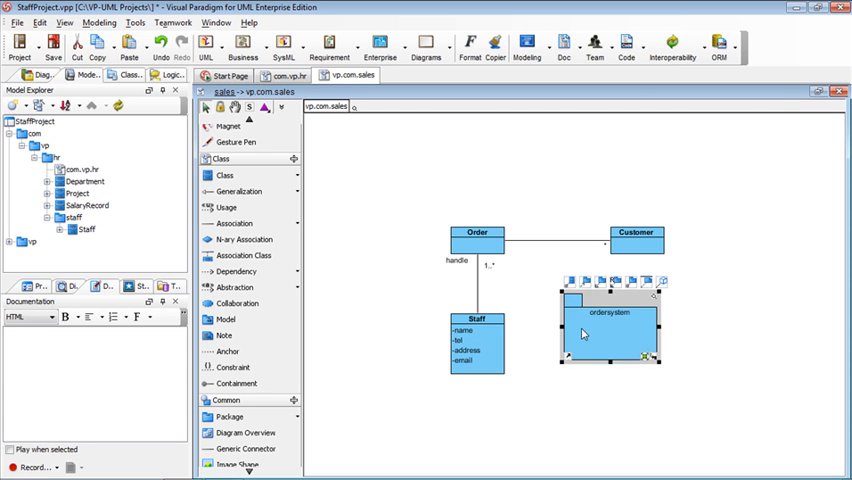
left_click_drag(651, 360, 698, 398)
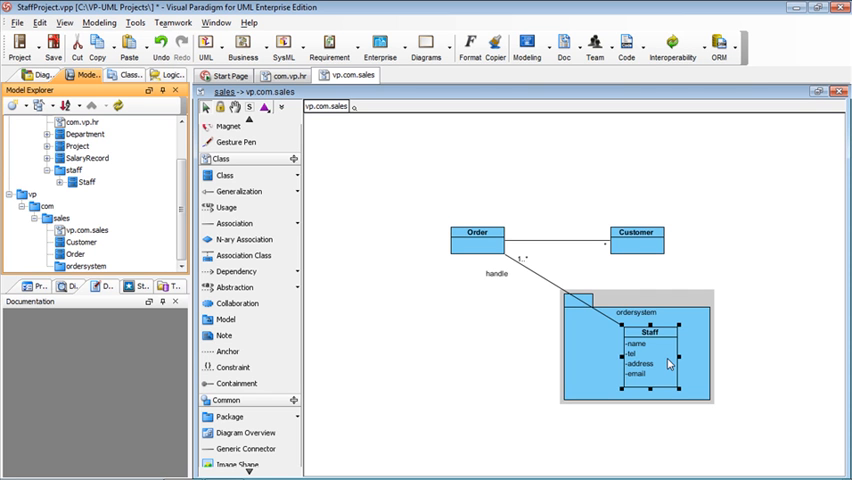
left_click(640, 340)
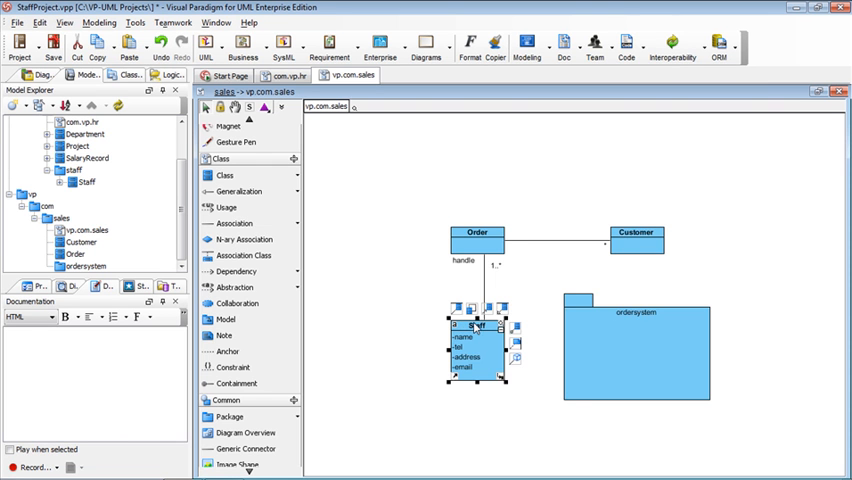
List Staff's other views through Related Elements > Show Other Views
right_click(476, 327)
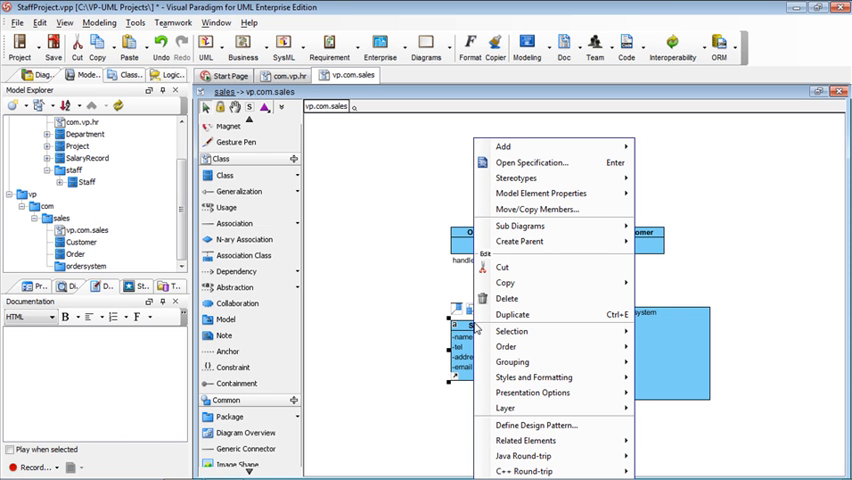
left_click(526, 440)
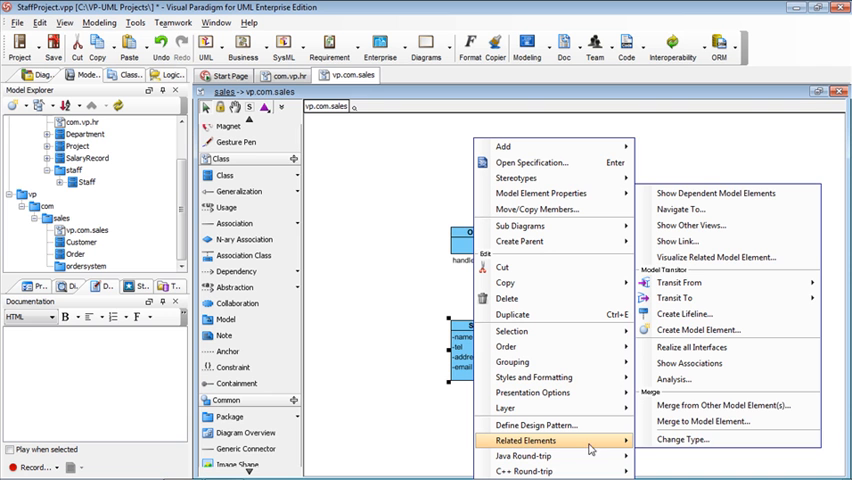
mouse_move(699, 225)
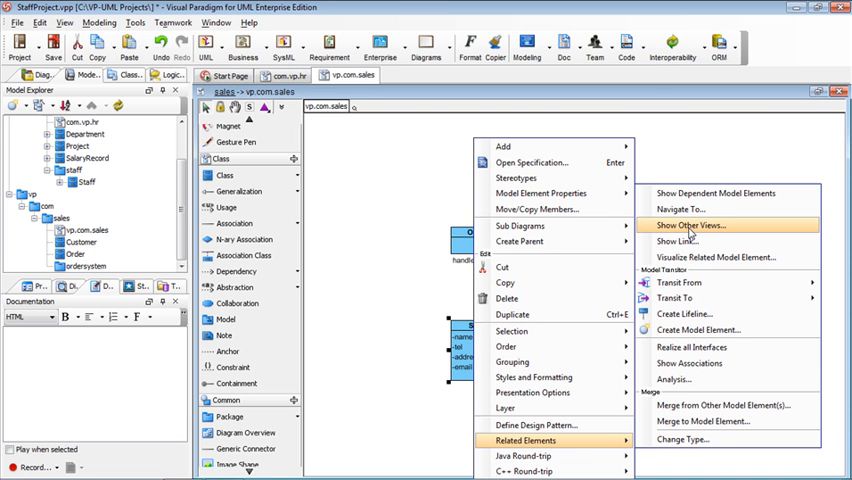
left_click(688, 224)
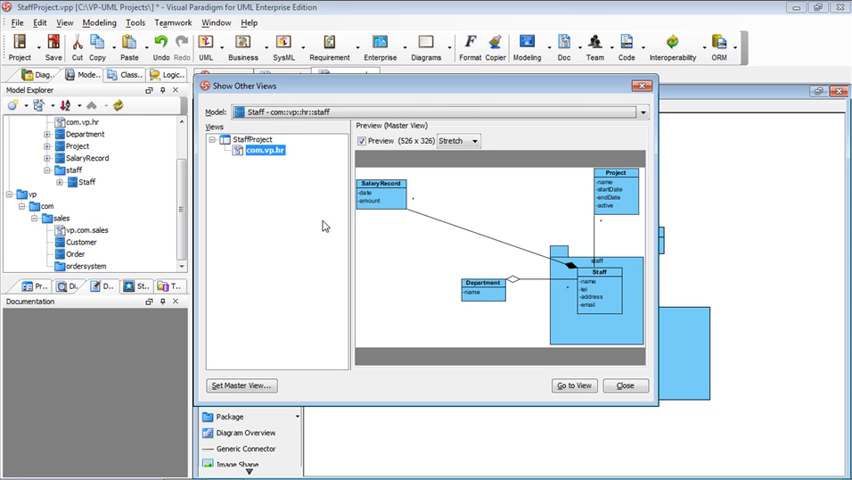
mouse_move(260, 267)
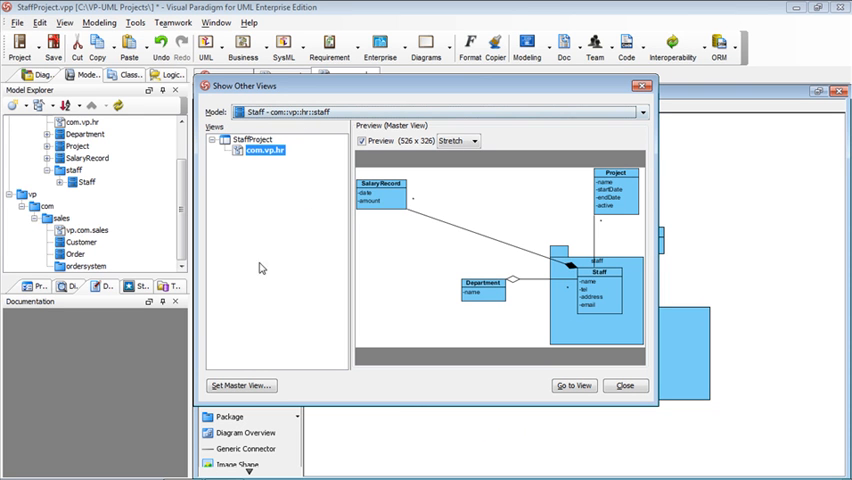
mouse_move(500, 315)
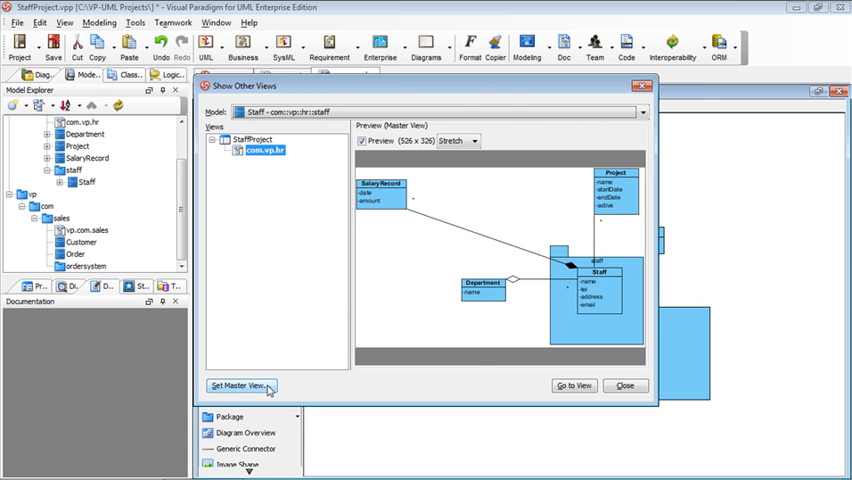
Set vp.com.sales as the master view of the Staff class
left_click(240, 385)
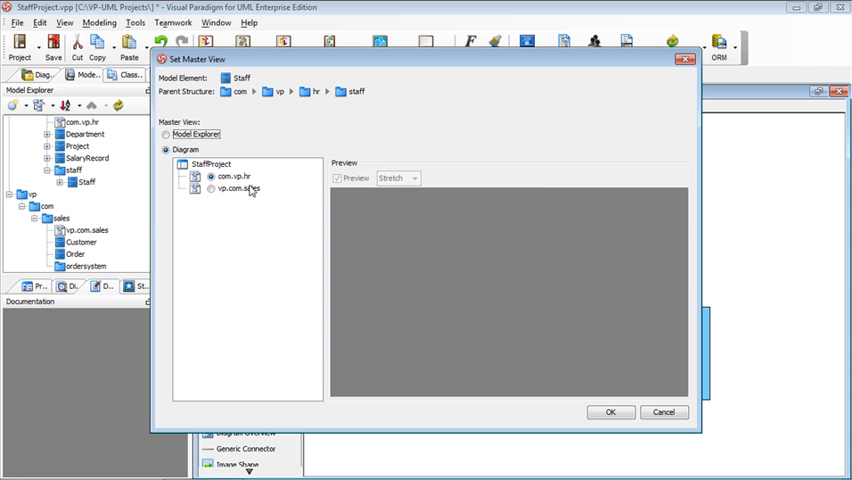
left_click(238, 188)
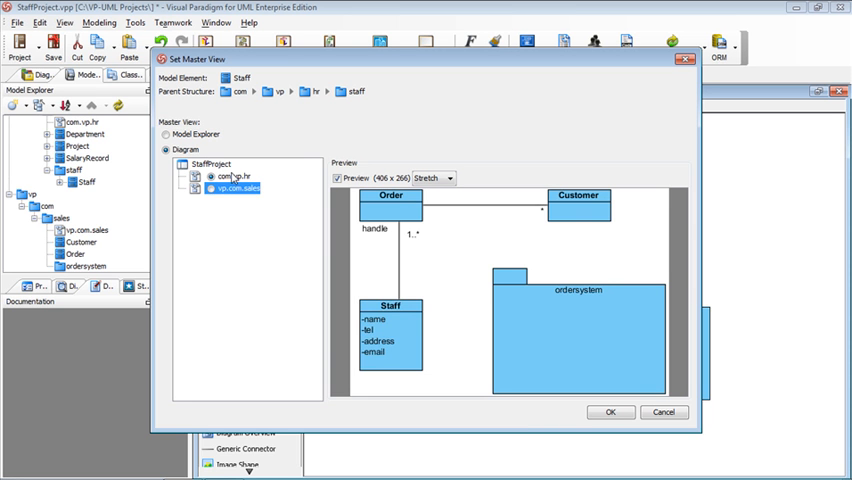
left_click(232, 176)
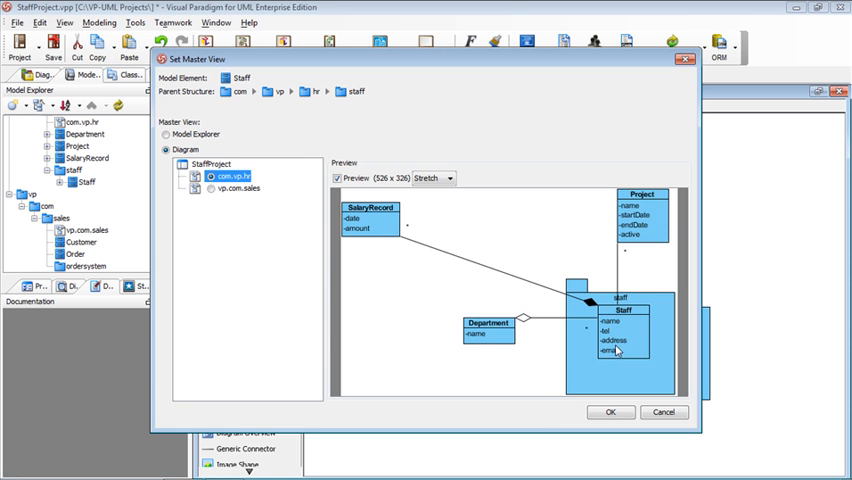
left_click(240, 190)
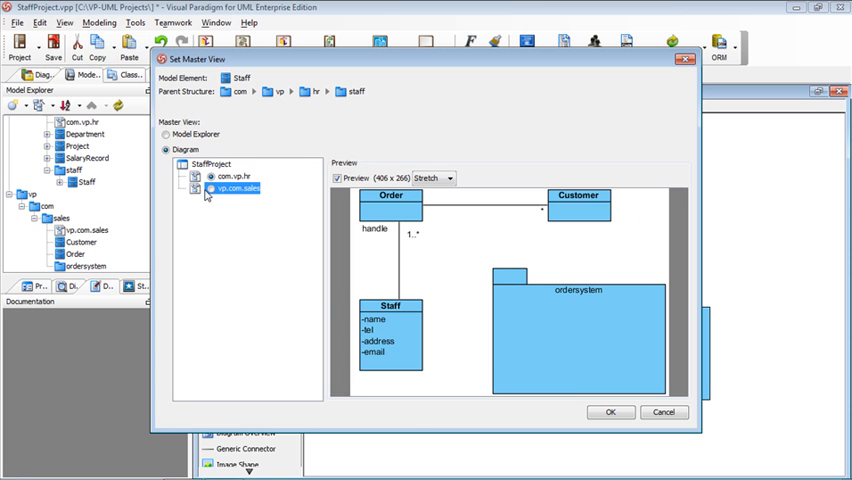
left_click(238, 192)
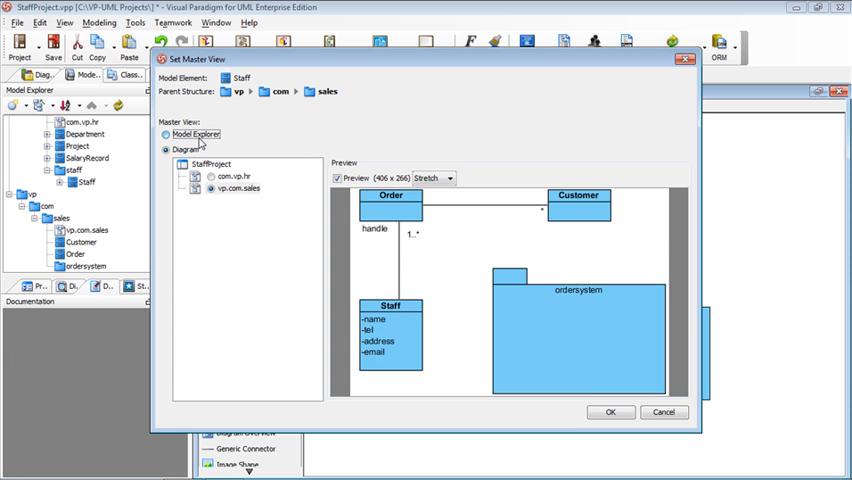
left_click(168, 134)
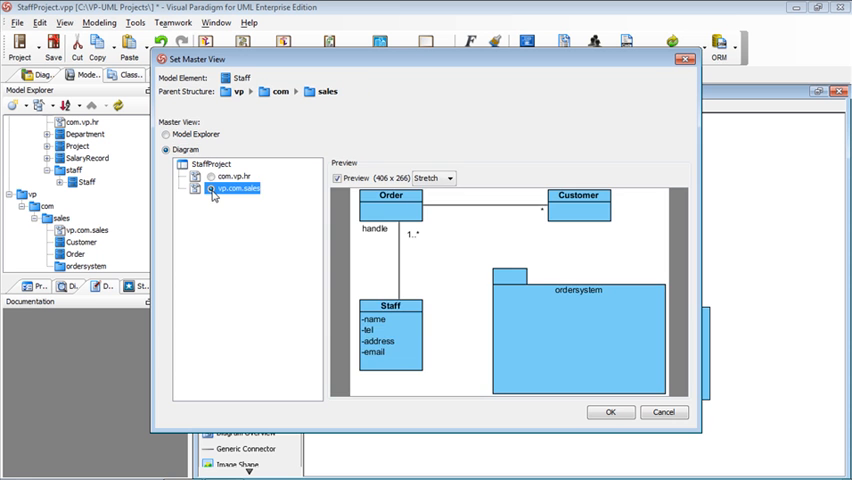
left_click(609, 412)
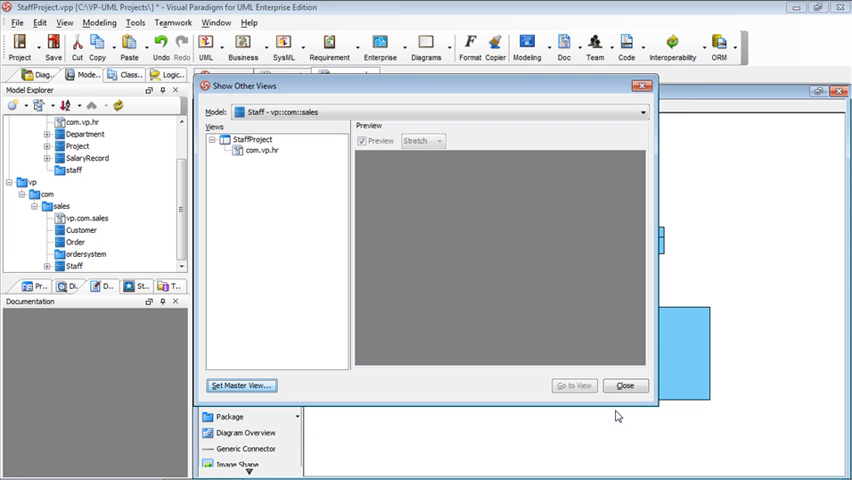
Close the Show Other Views dialog
left_click(565, 385)
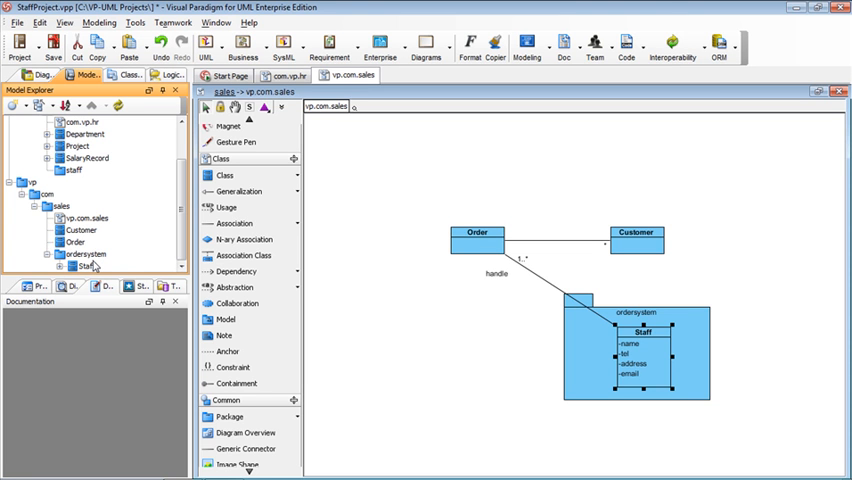
mouse_move(88, 266)
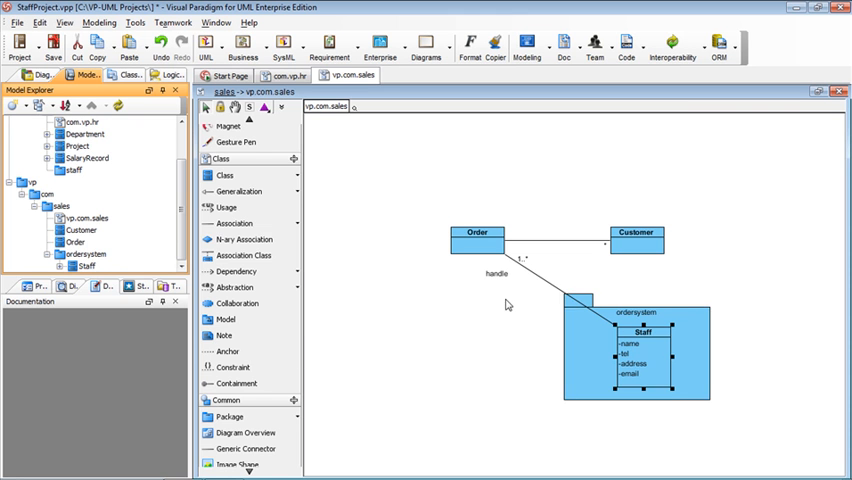
mouse_move(88, 158)
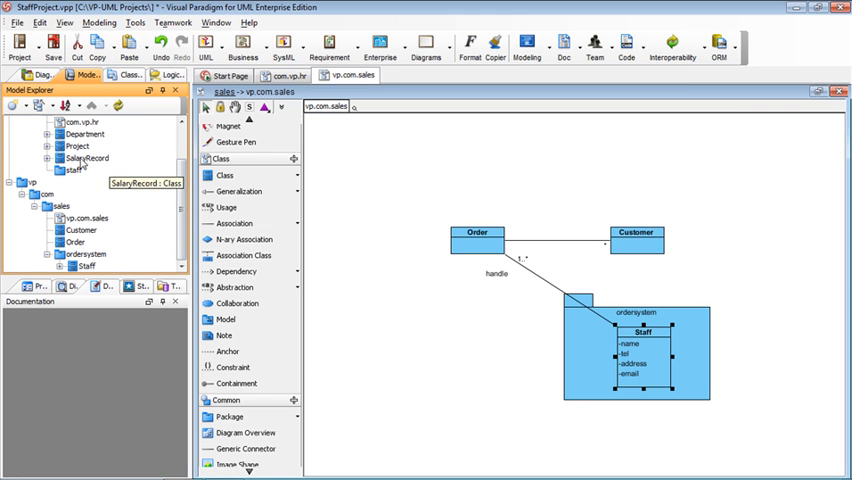
mouse_move(119, 211)
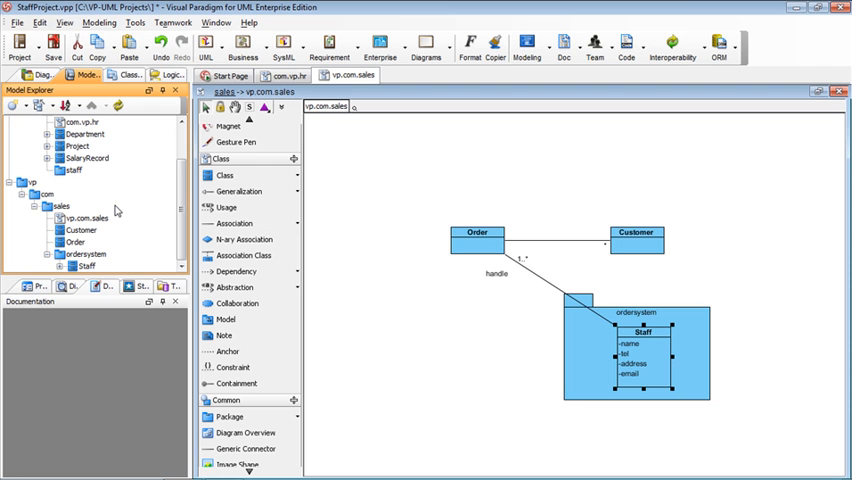